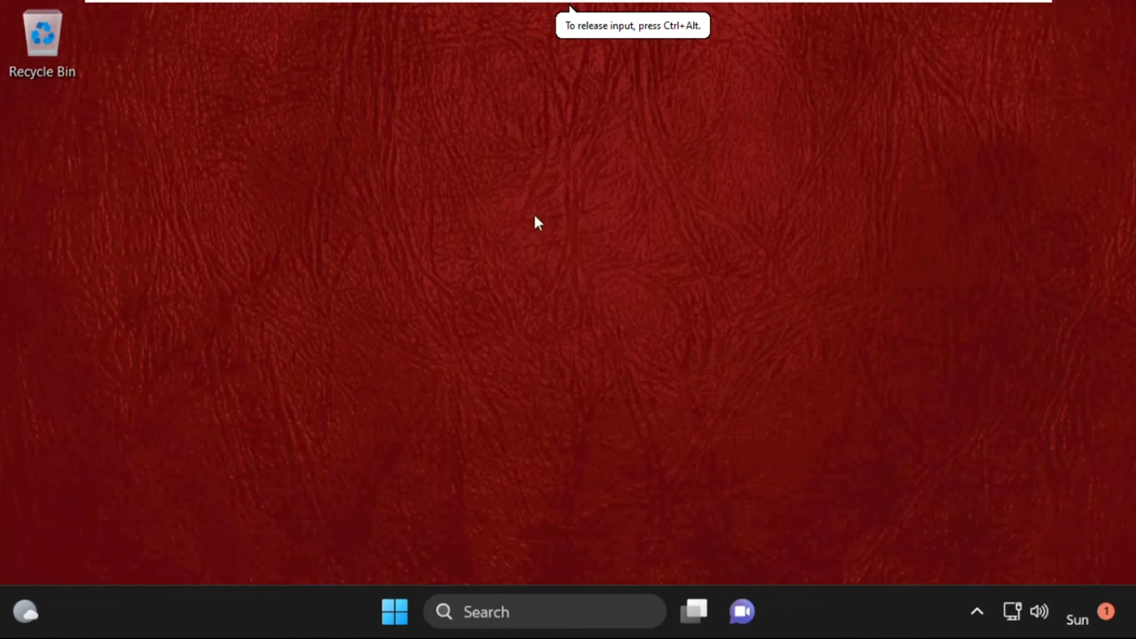
mouse_move(645, 294)
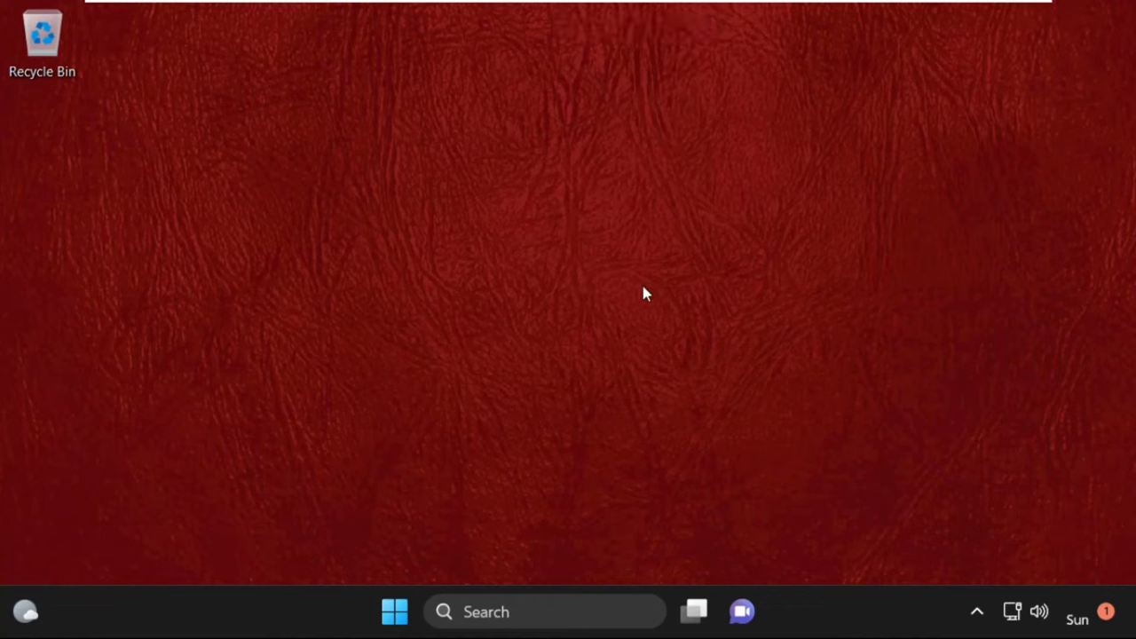
mouse_move(611, 454)
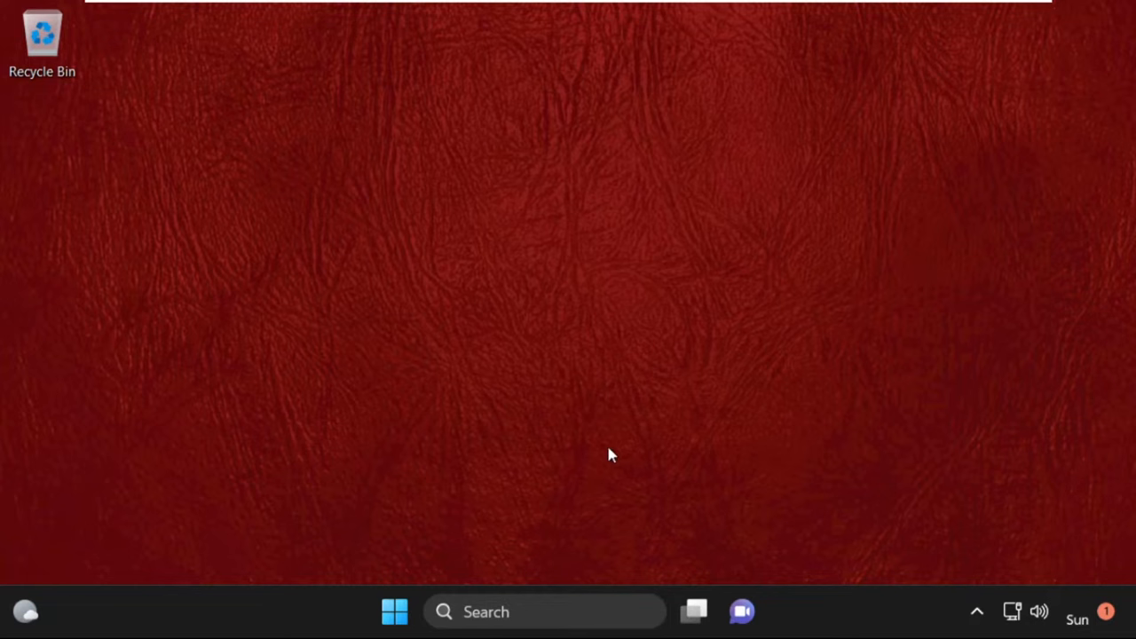
mouse_move(561, 568)
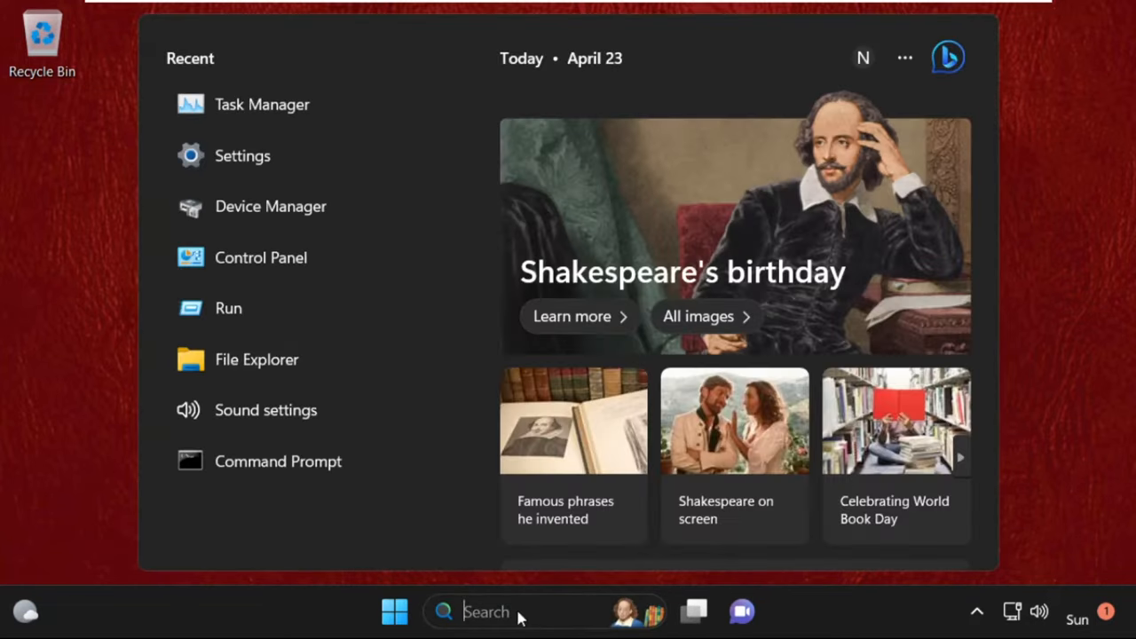
Type 'task man' into Windows Search so Task Manager is the best match
text(task m)
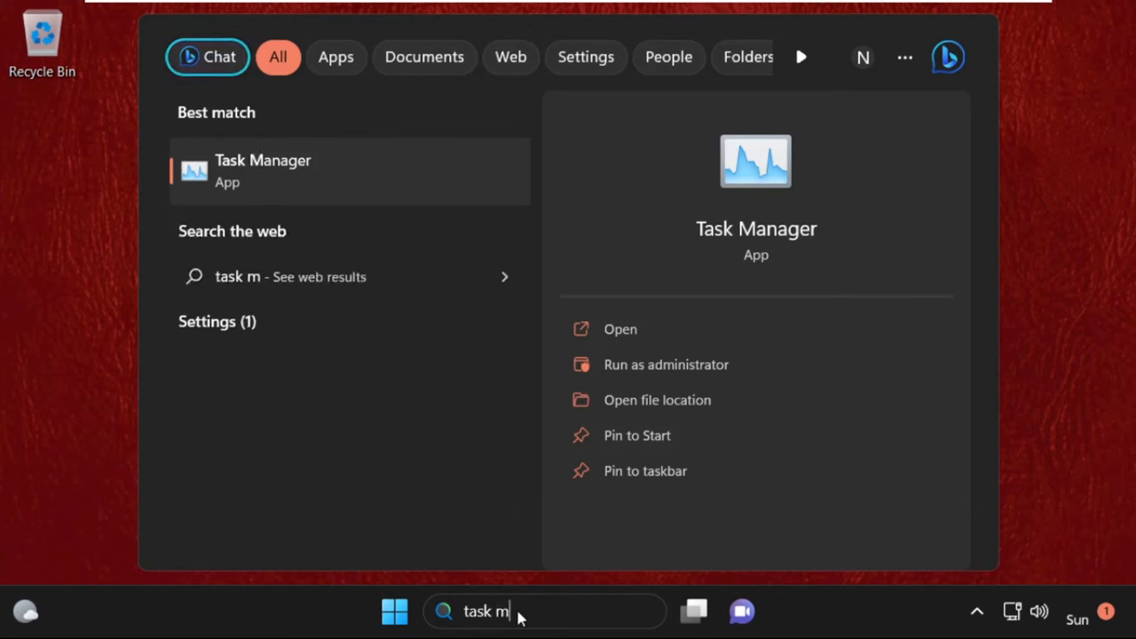
text(an)
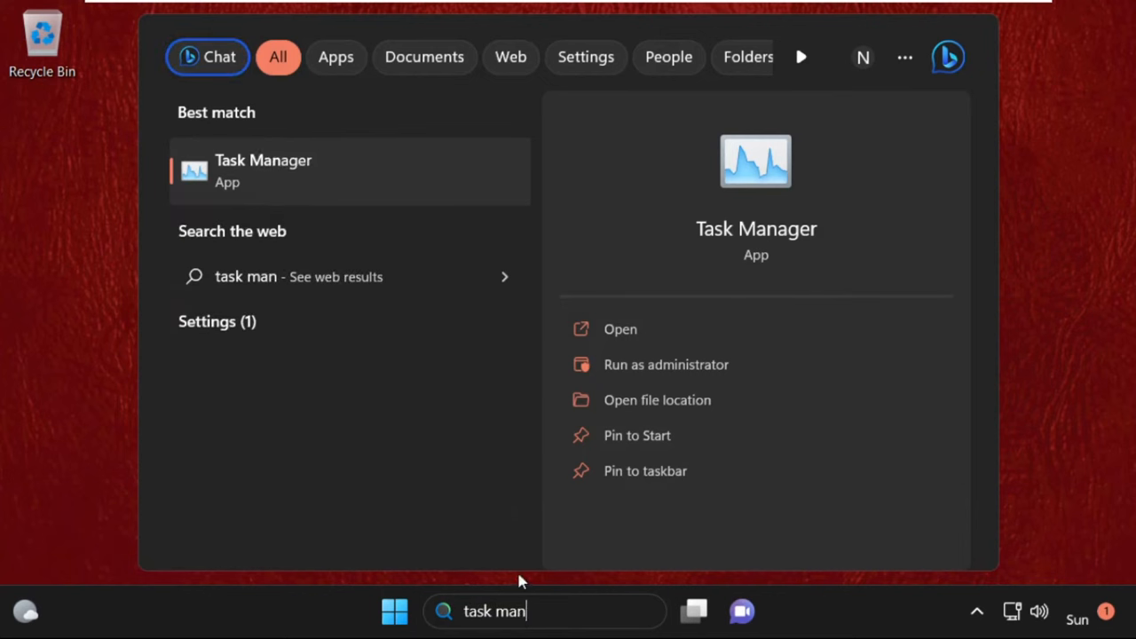
mouse_move(395, 611)
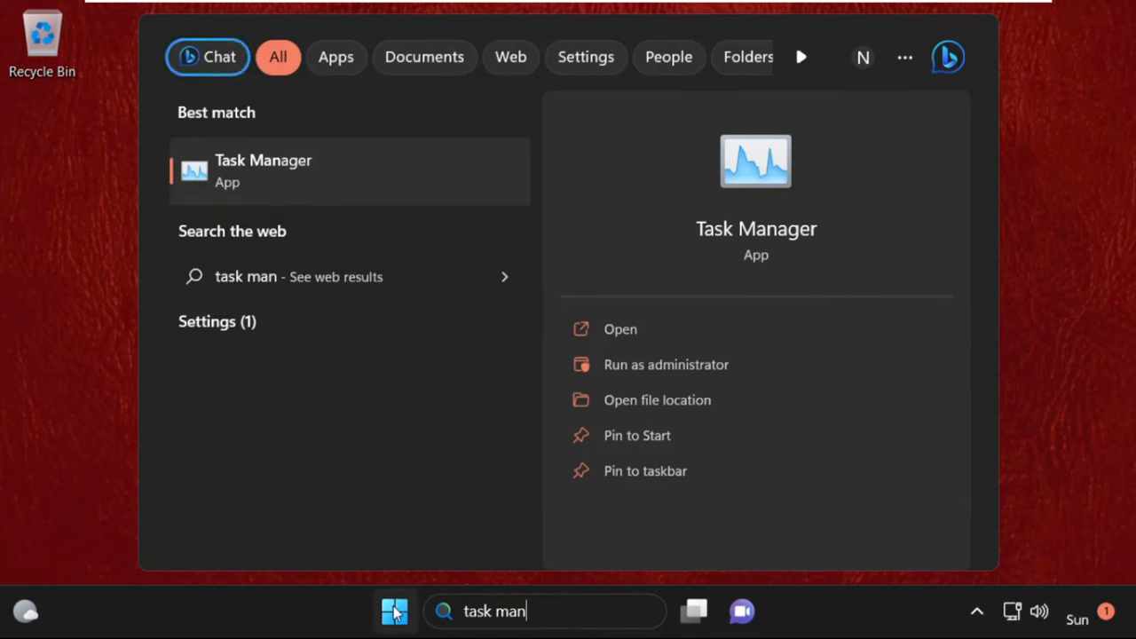
Launch Task Manager from the Start button's Quick Link menu
right_click(394, 612)
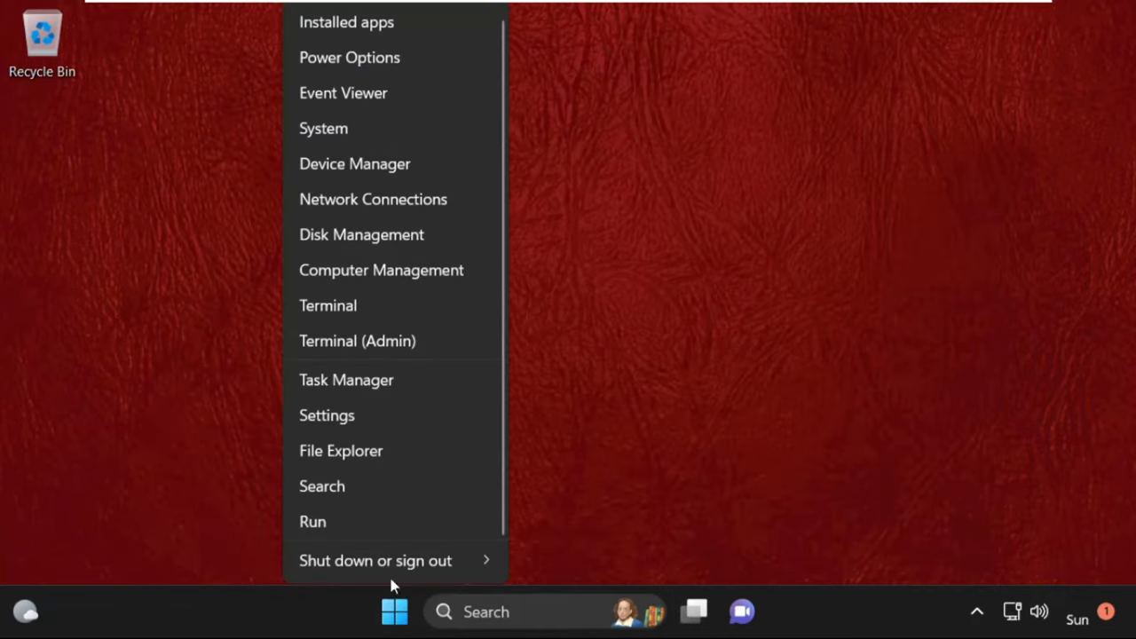
click(377, 394)
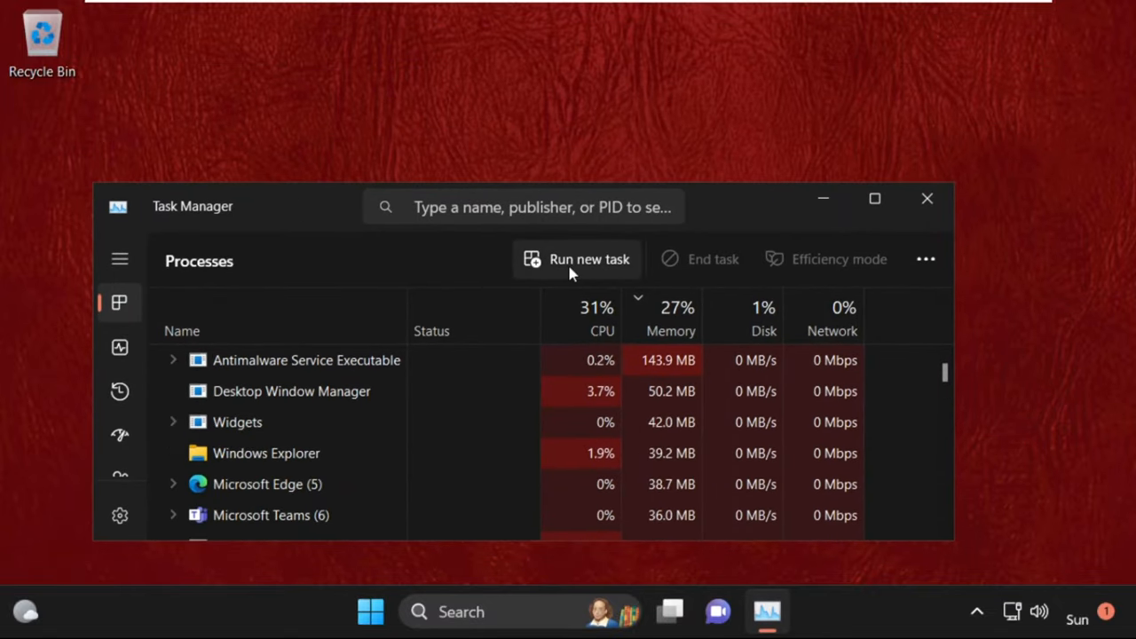
Create a new task and browse to C:\Windows\System32\cmd.exe as its program
click(576, 259)
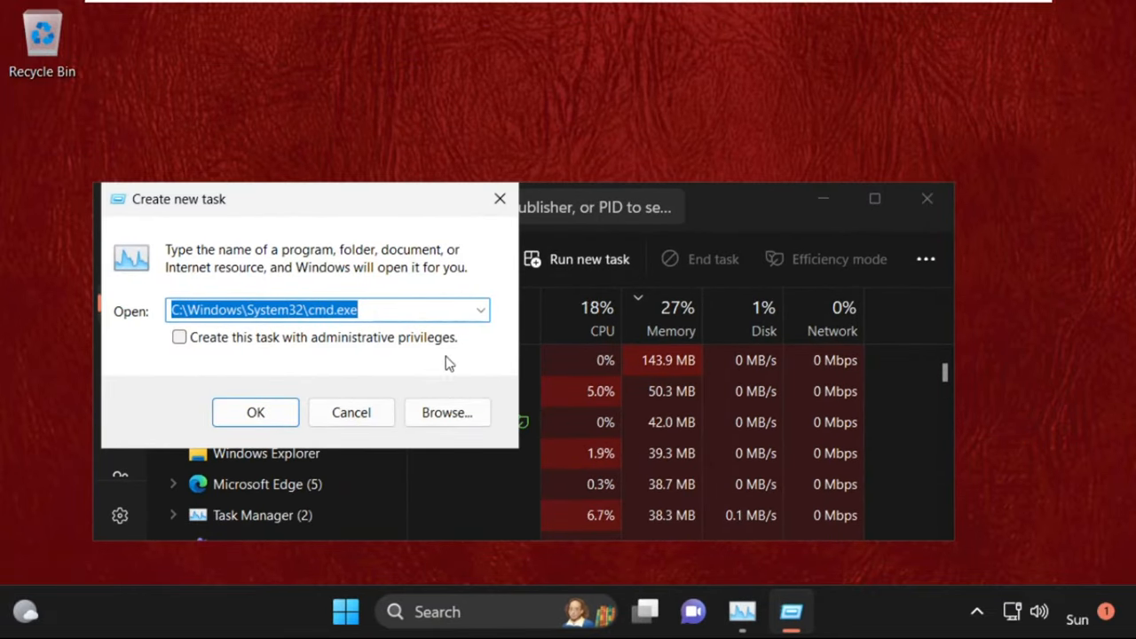
click(446, 412)
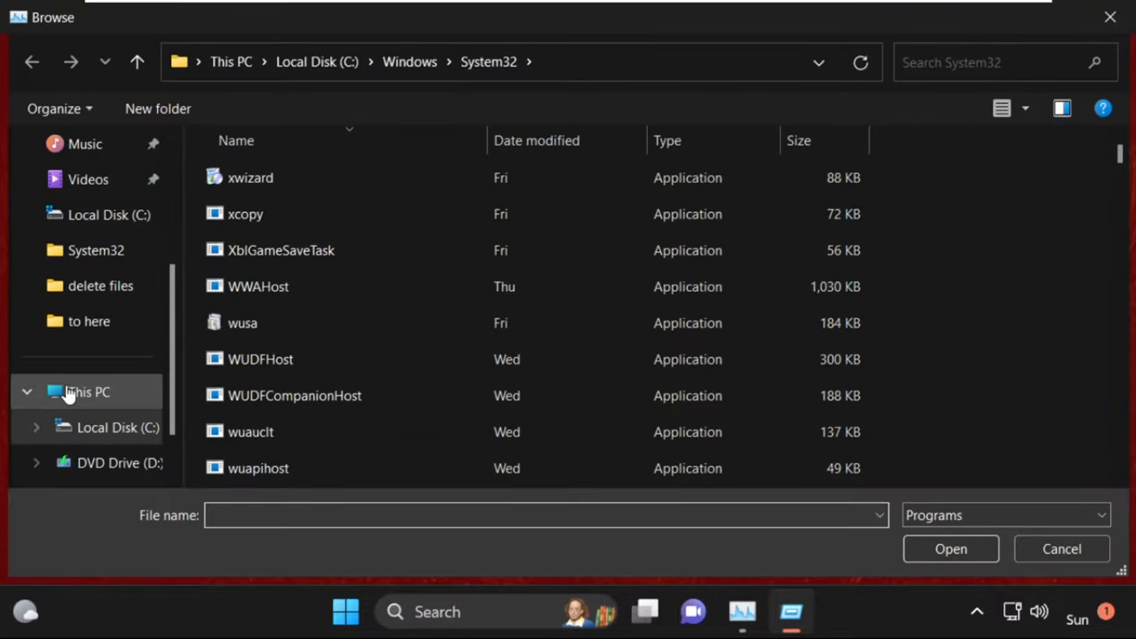
click(89, 391)
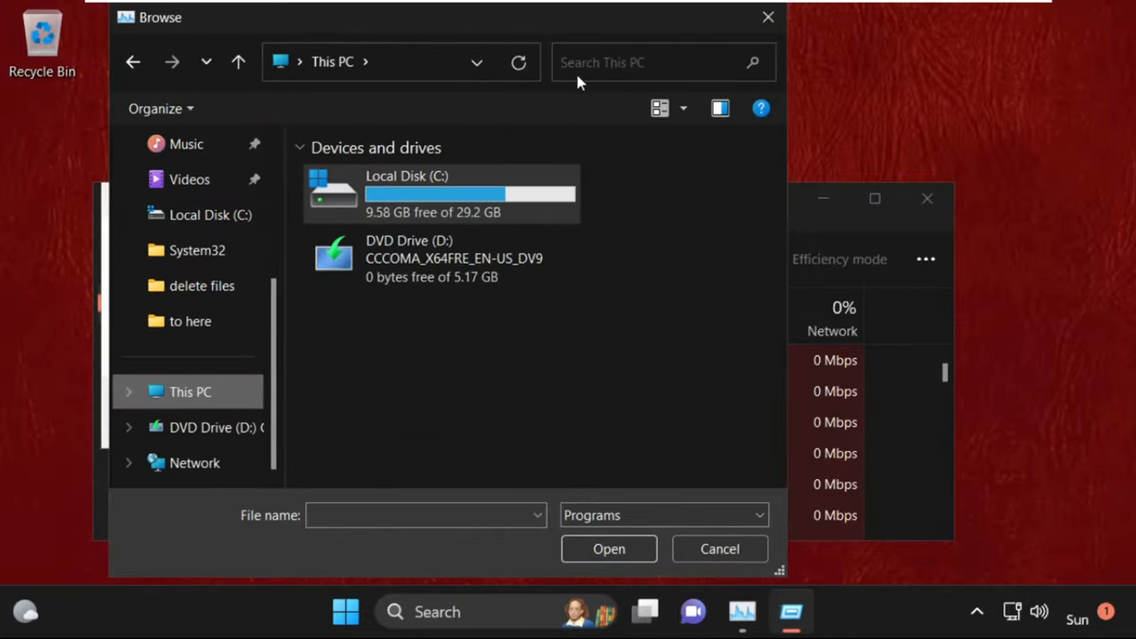
mouse_move(523, 176)
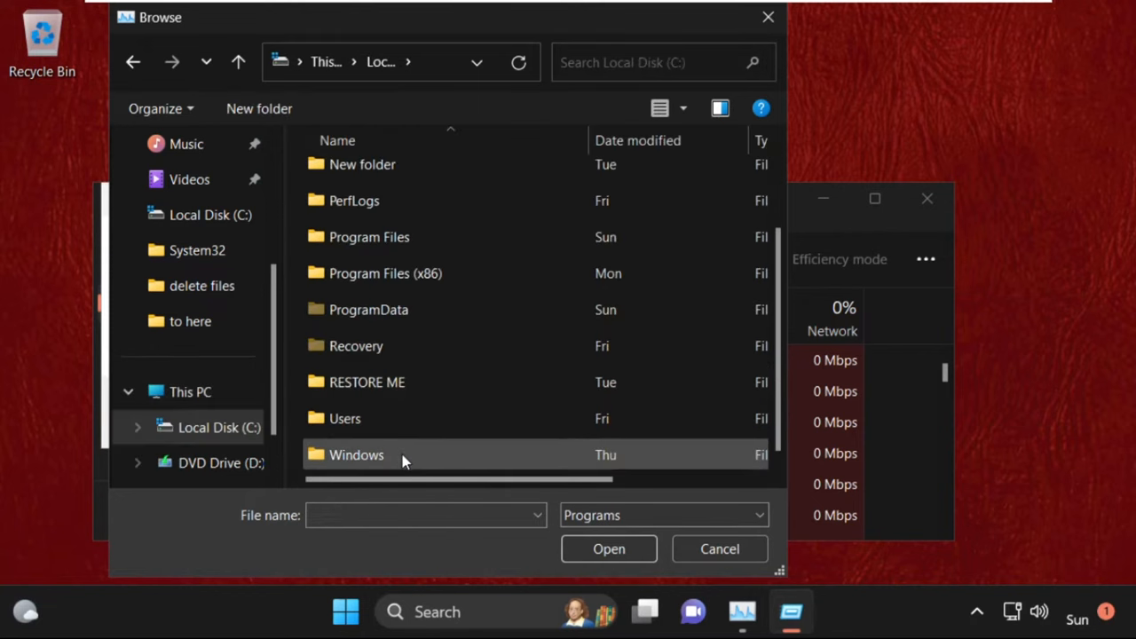
double_click(357, 454)
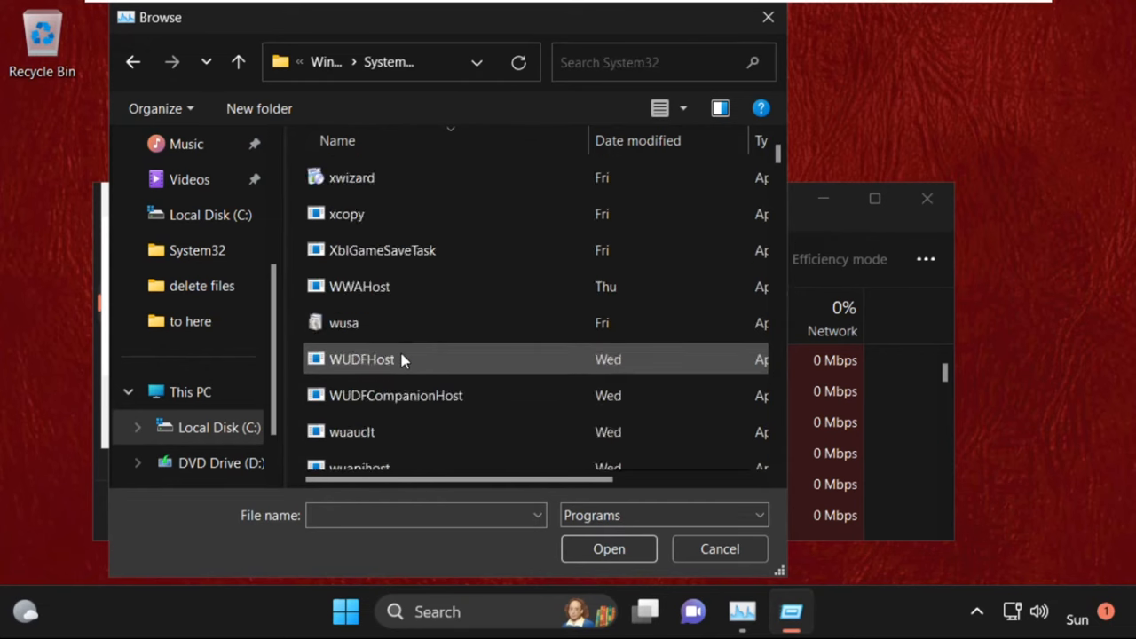
click(382, 210)
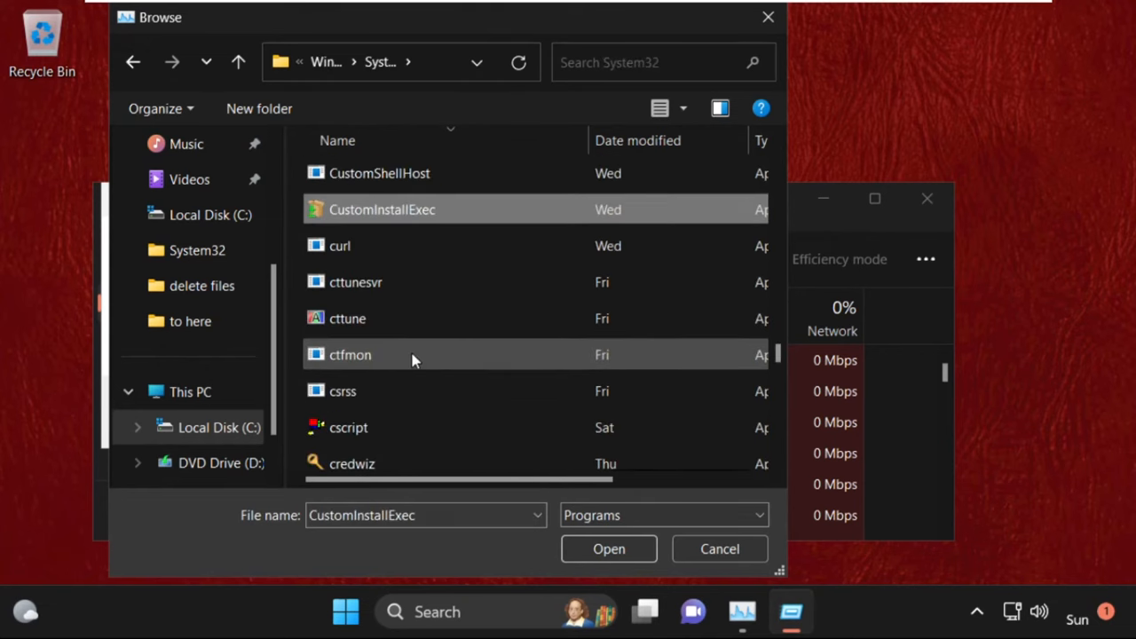
scroll(down, 3)
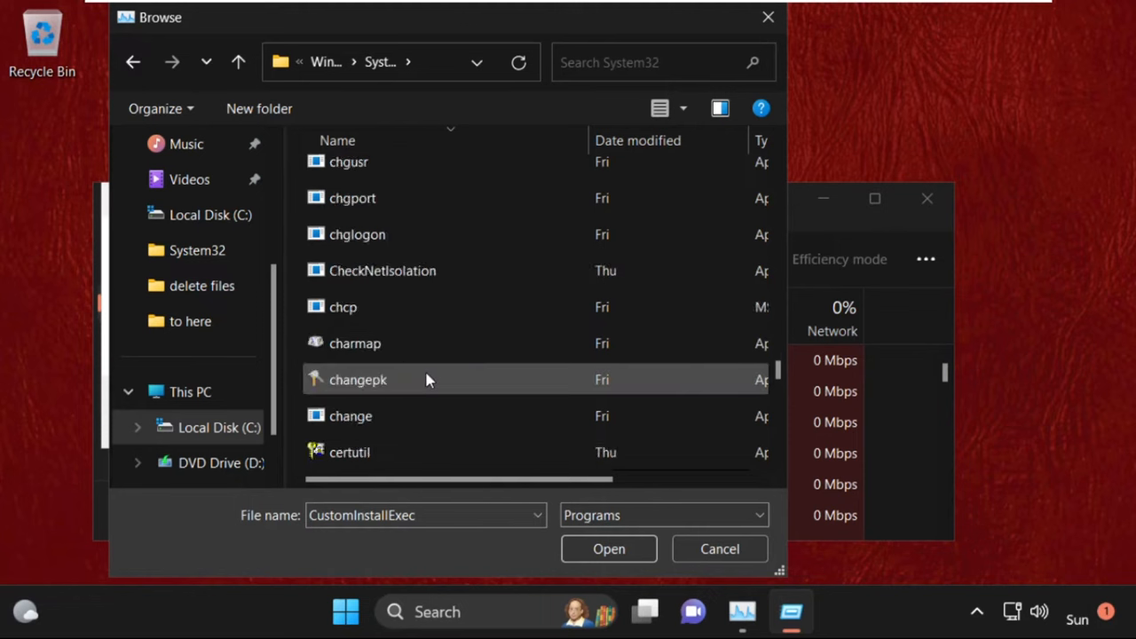
scroll(up, 3)
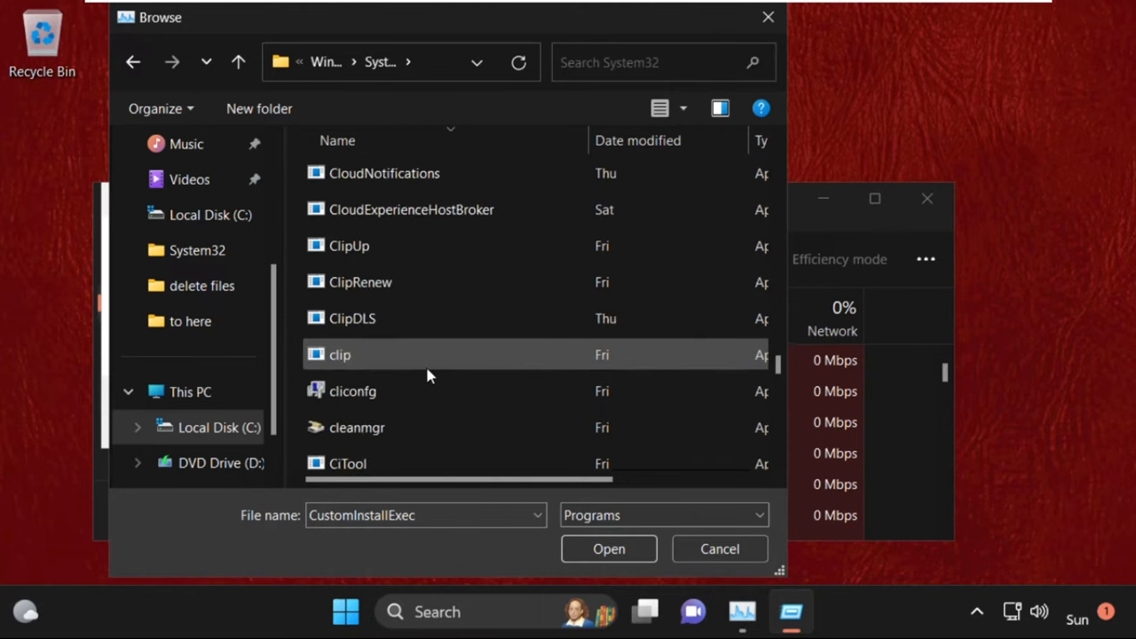
scroll(down, 3)
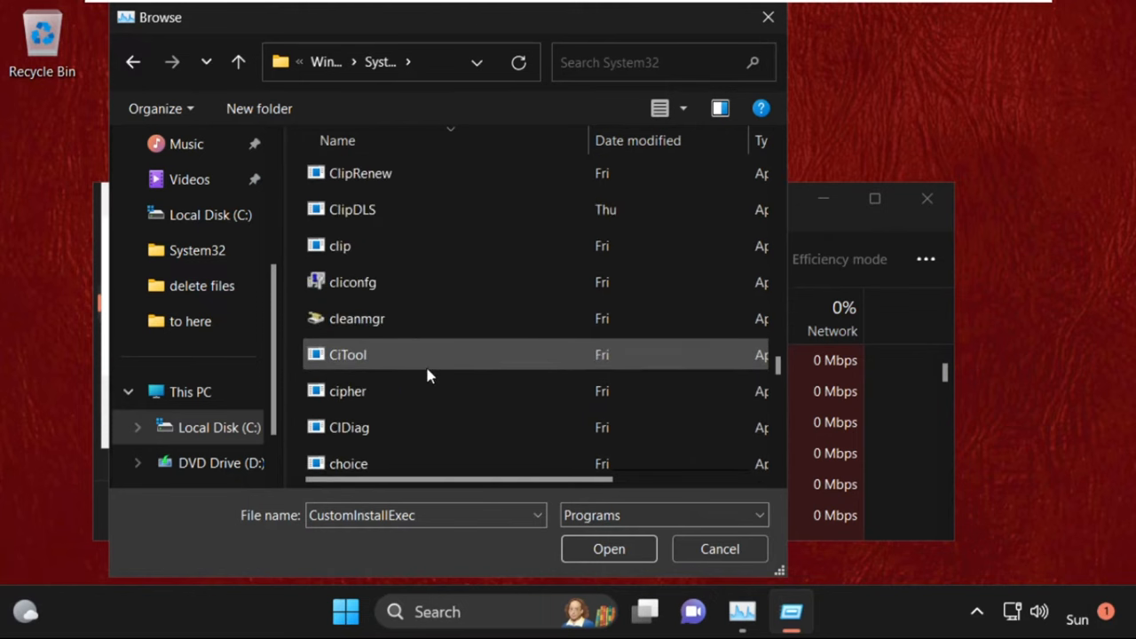
scroll(up, 3)
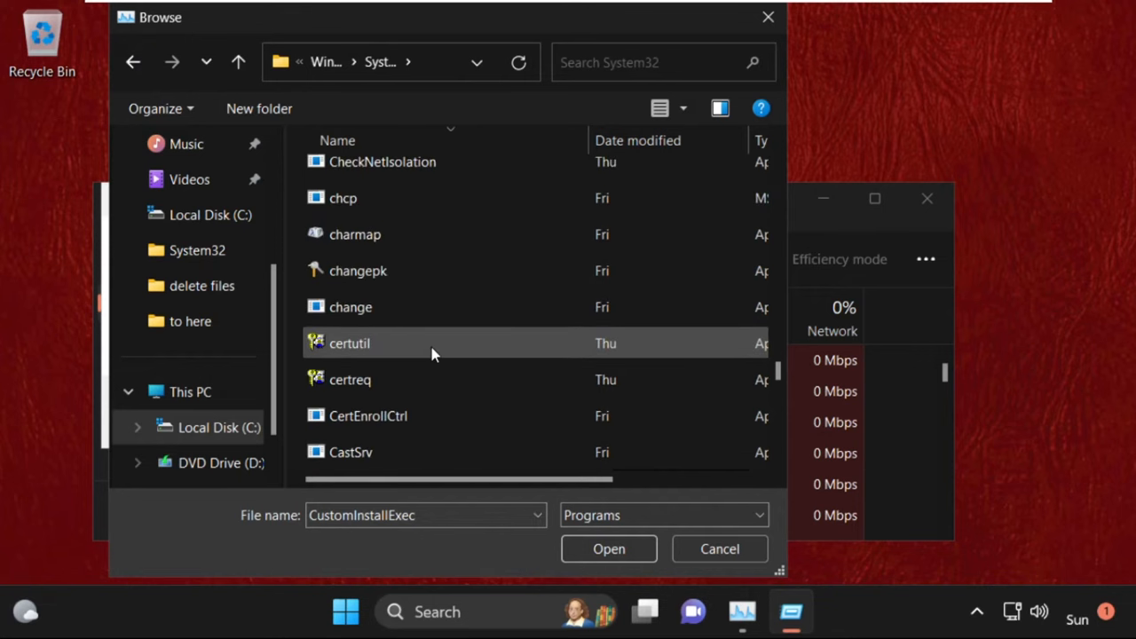
scroll(down, 3)
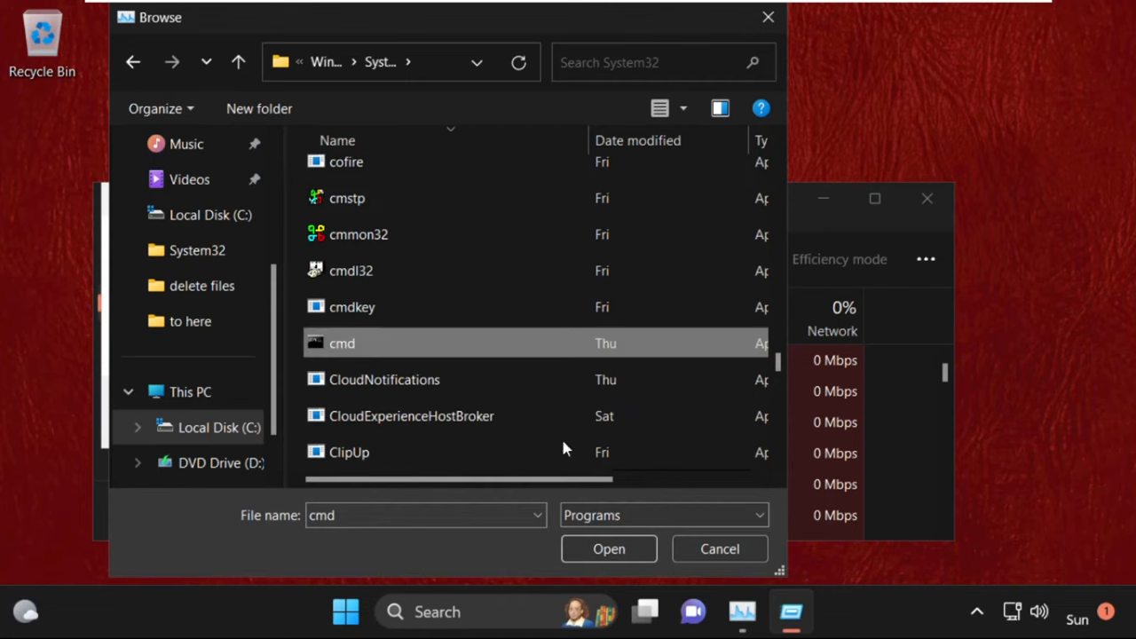
click(609, 549)
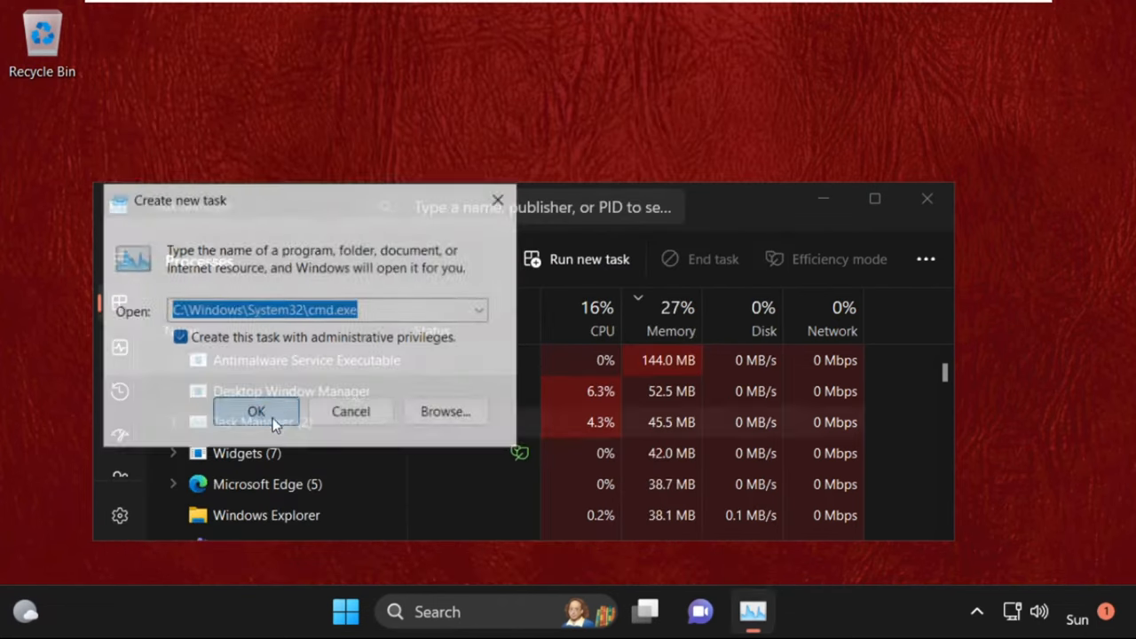
Run cmd with admin privileges and move its window near the screen top
click(255, 411)
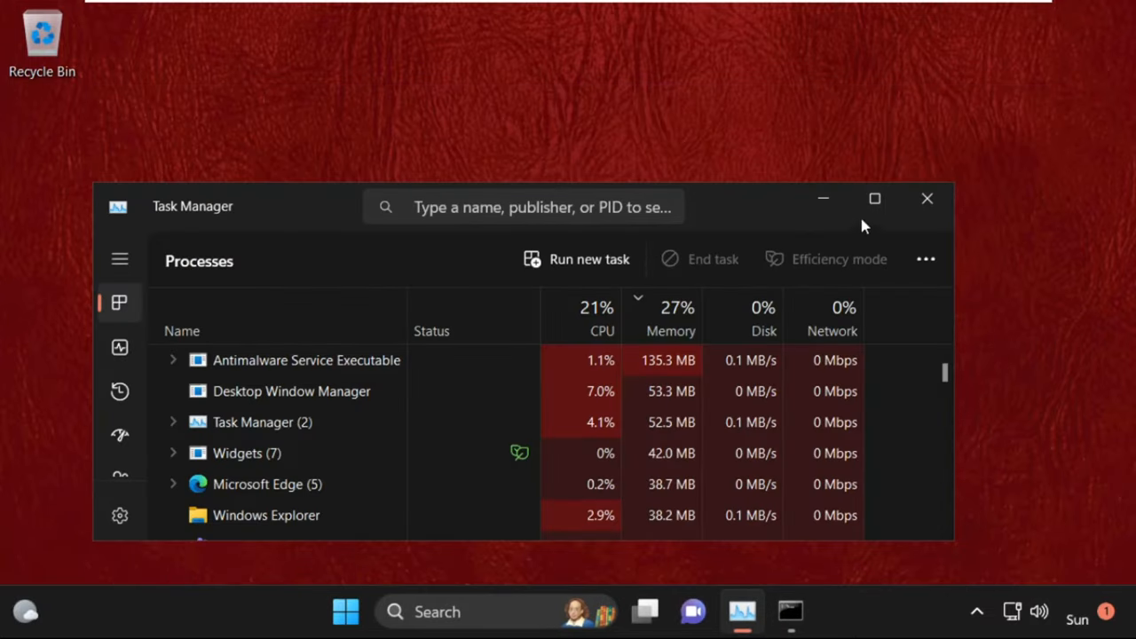
click(766, 611)
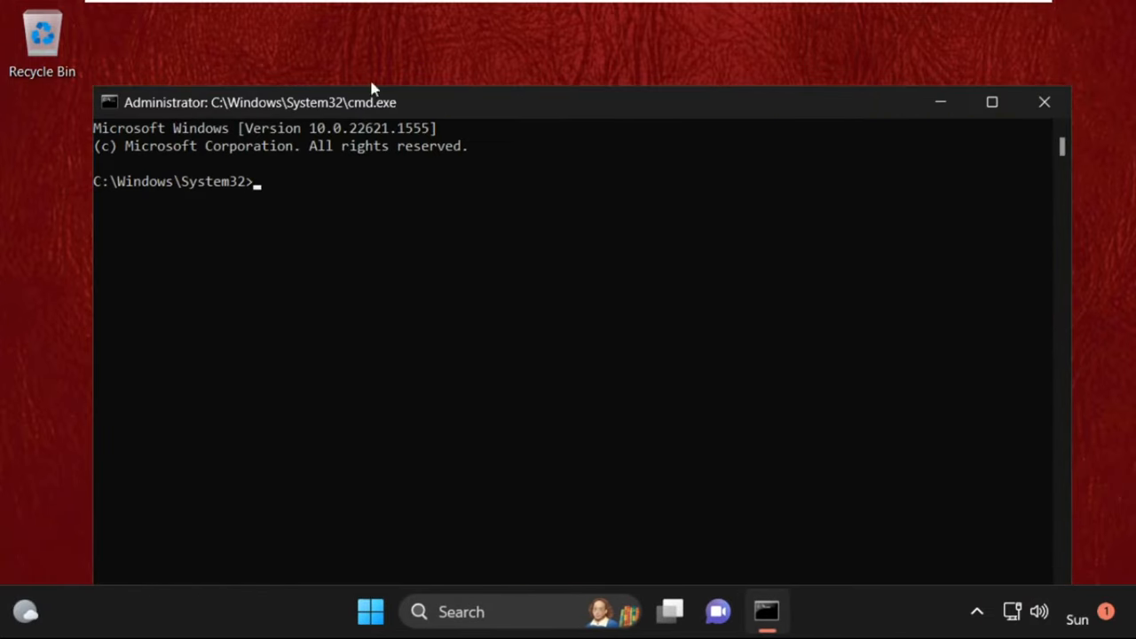
drag(371, 102, 526, 259)
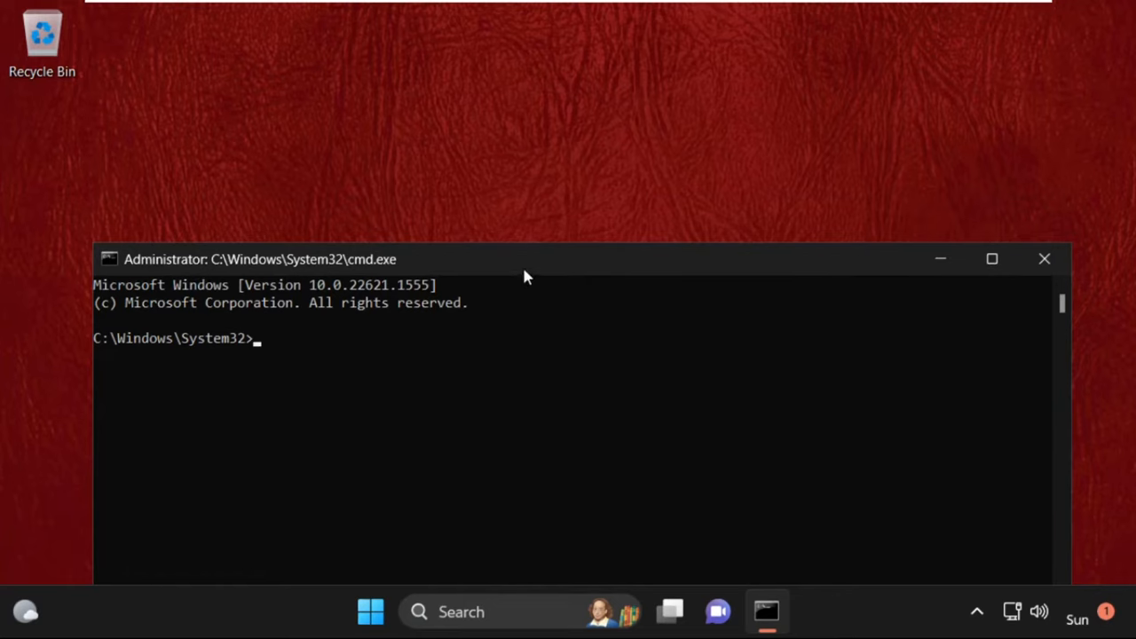
drag(524, 259, 516, 86)
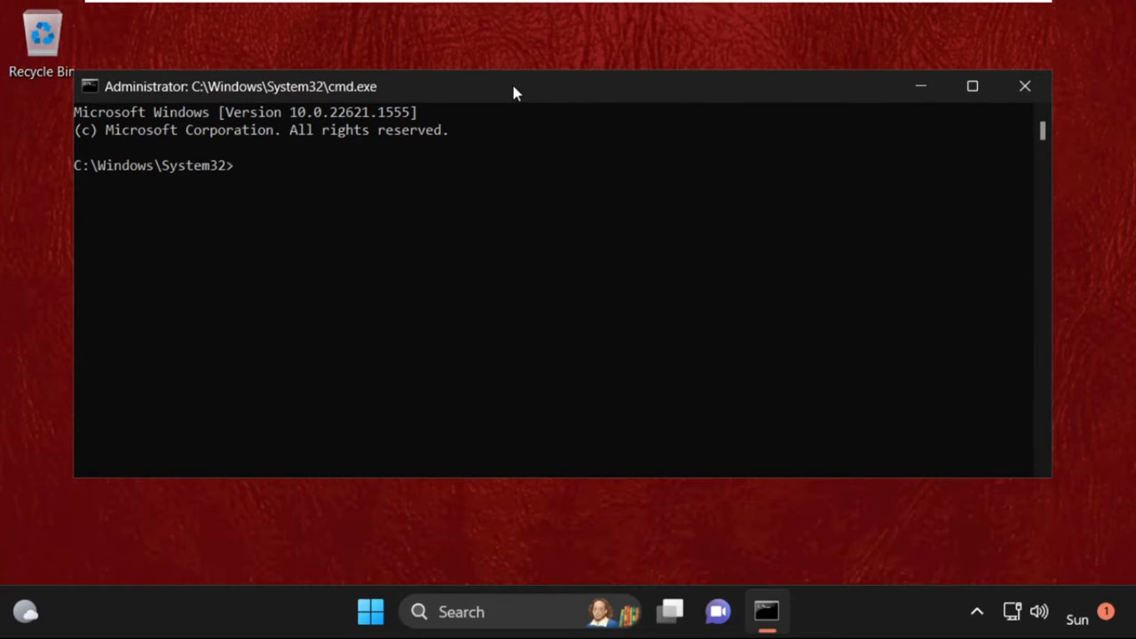
Run sfc /scannow with no integrity violations found, then exit the prompt
text(sfc)
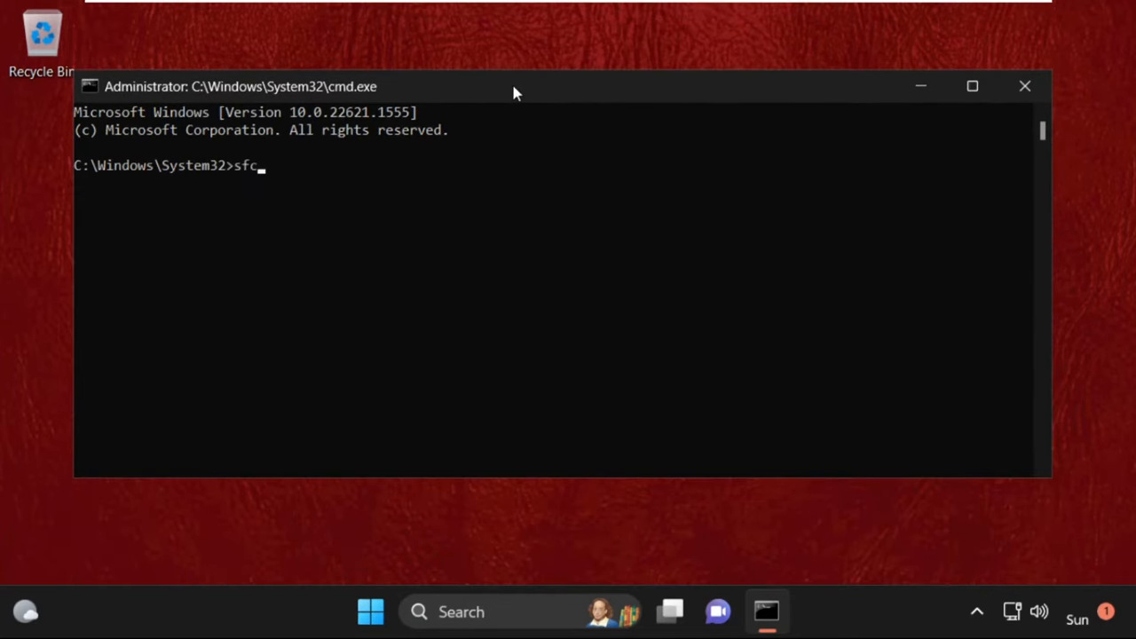
text(/s)
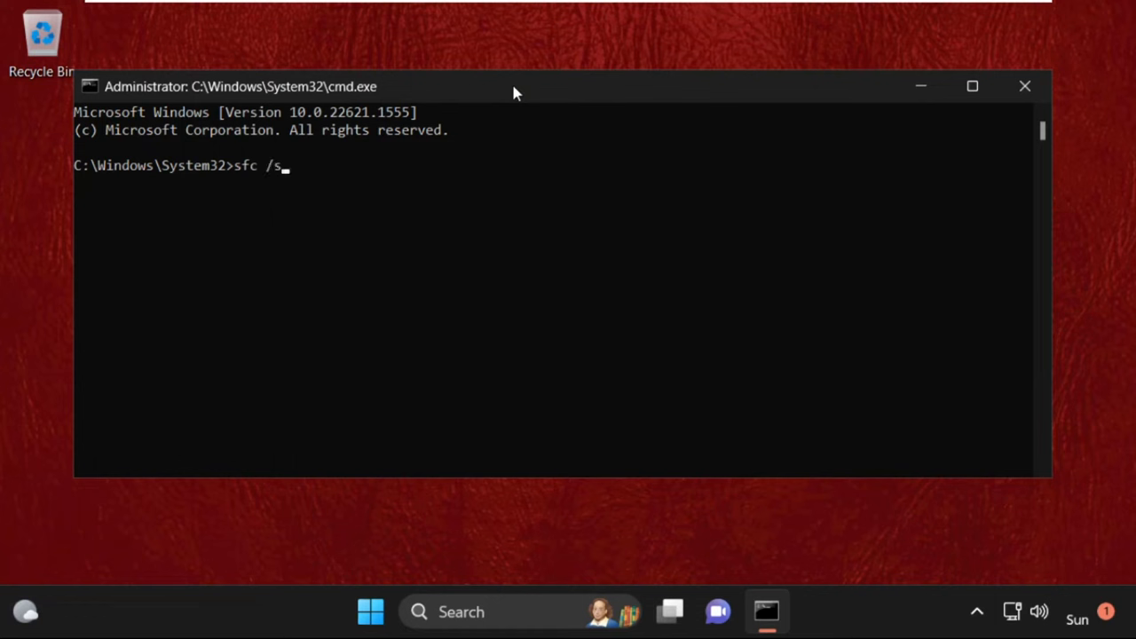
text(cannow)
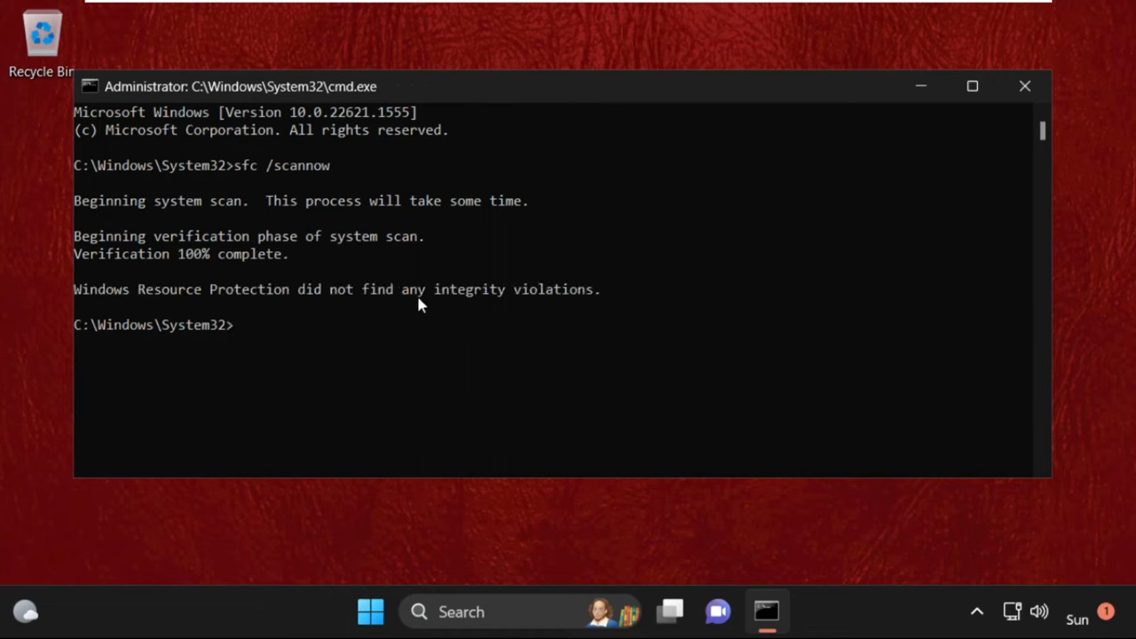
text(ex)
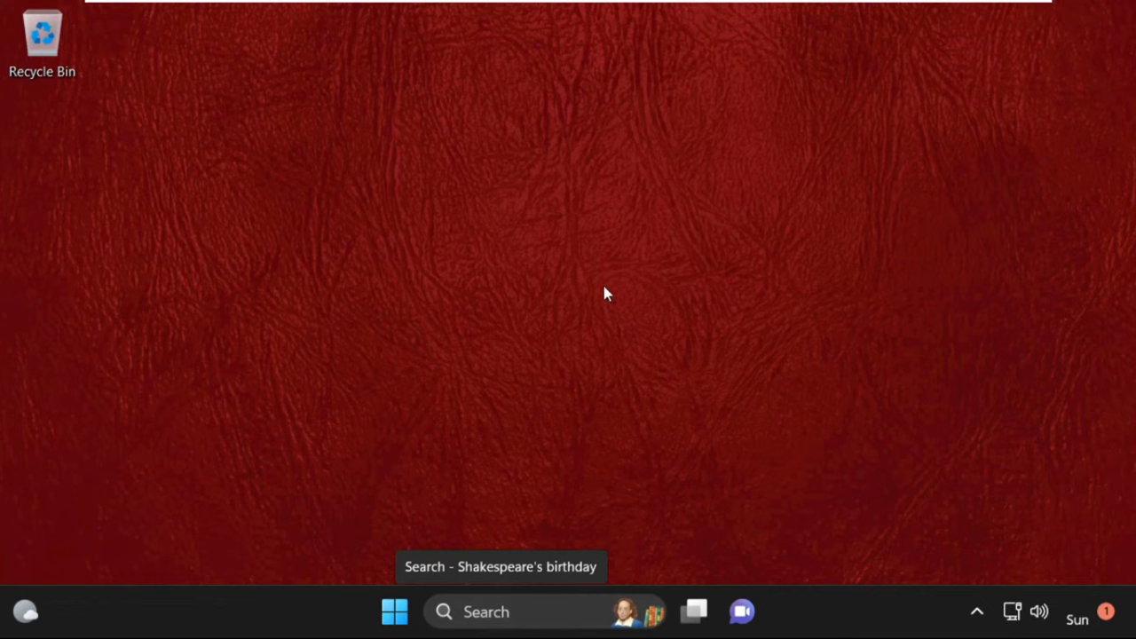
Search Windows for 'cmd' to find Command Prompt
click(486, 612)
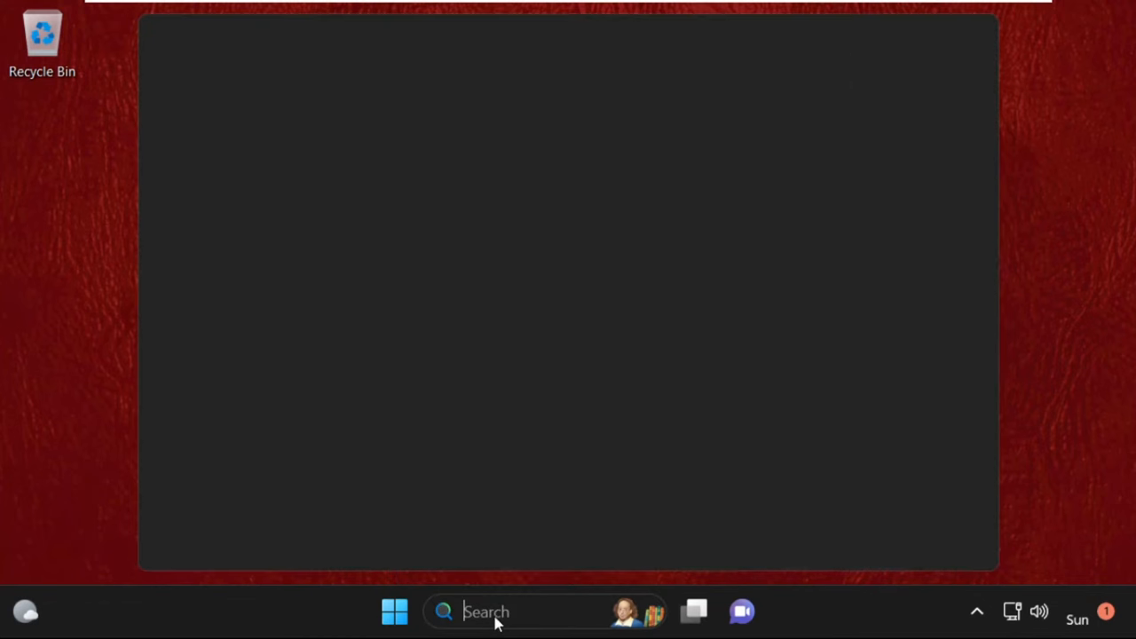
text(cmd)
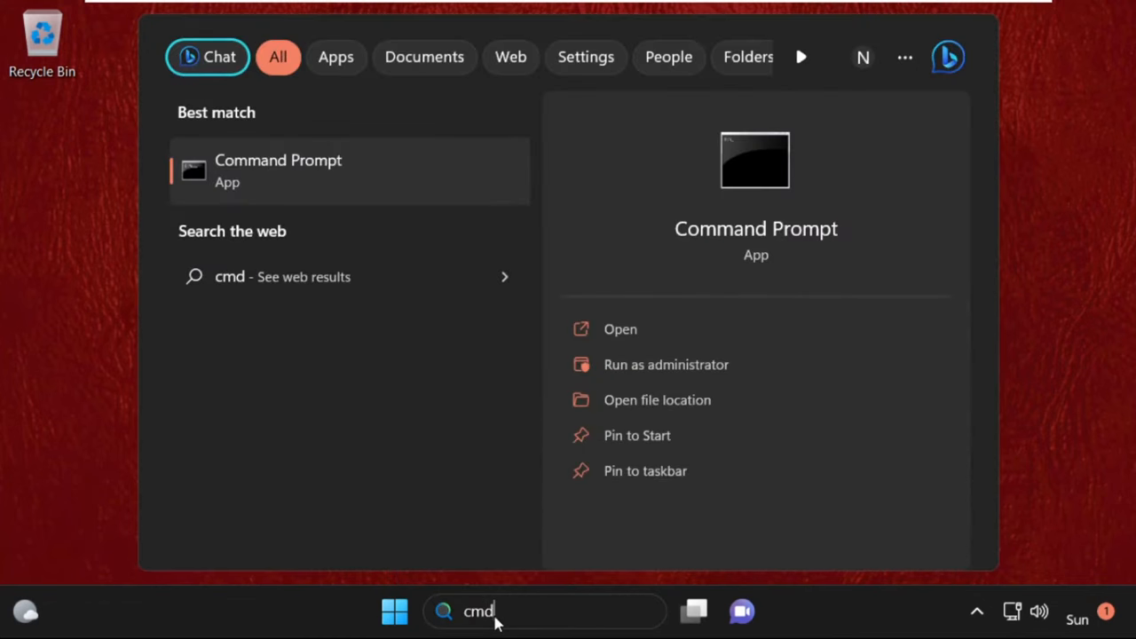
mouse_move(319, 175)
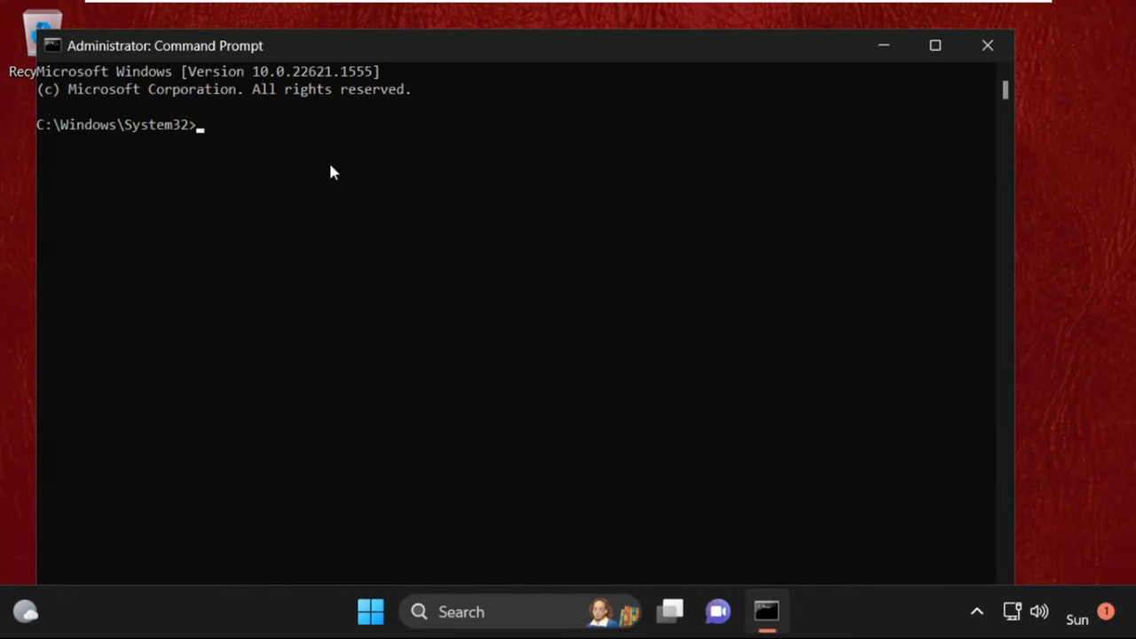
Run gpupdate after correcting the typo, then close the Command Prompt window
text(gpup)
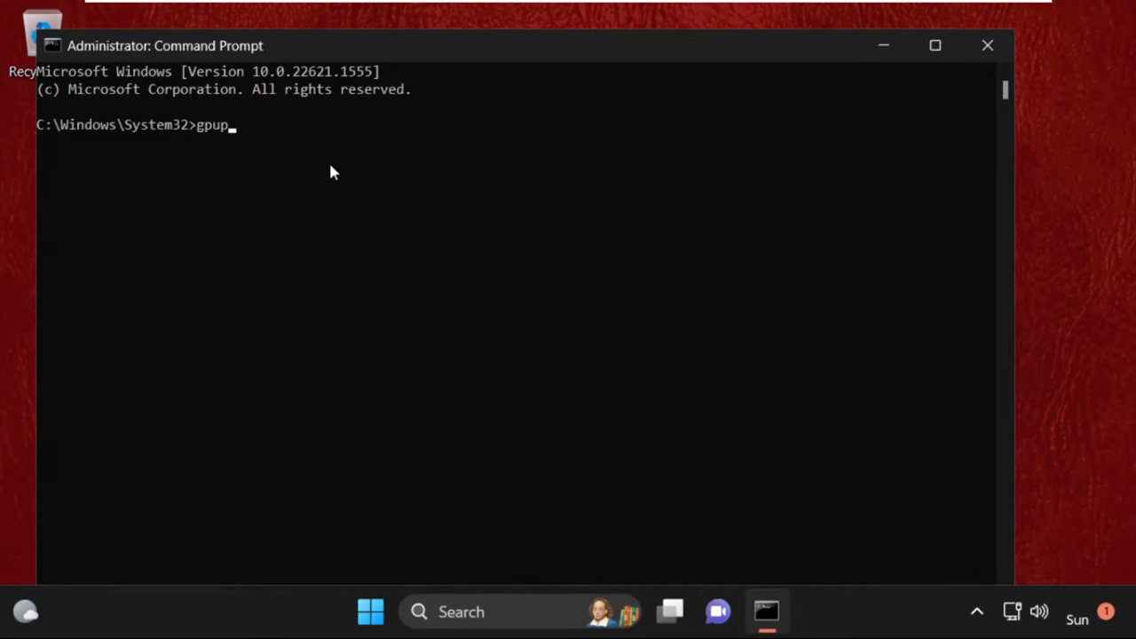
text(adte)
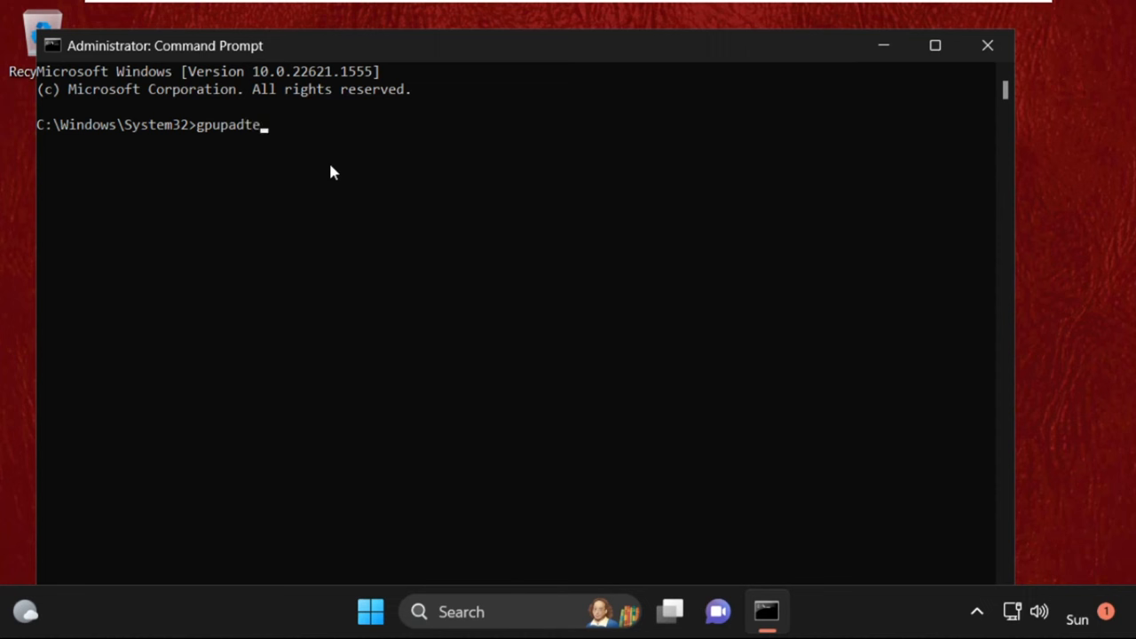
key(Backspace)
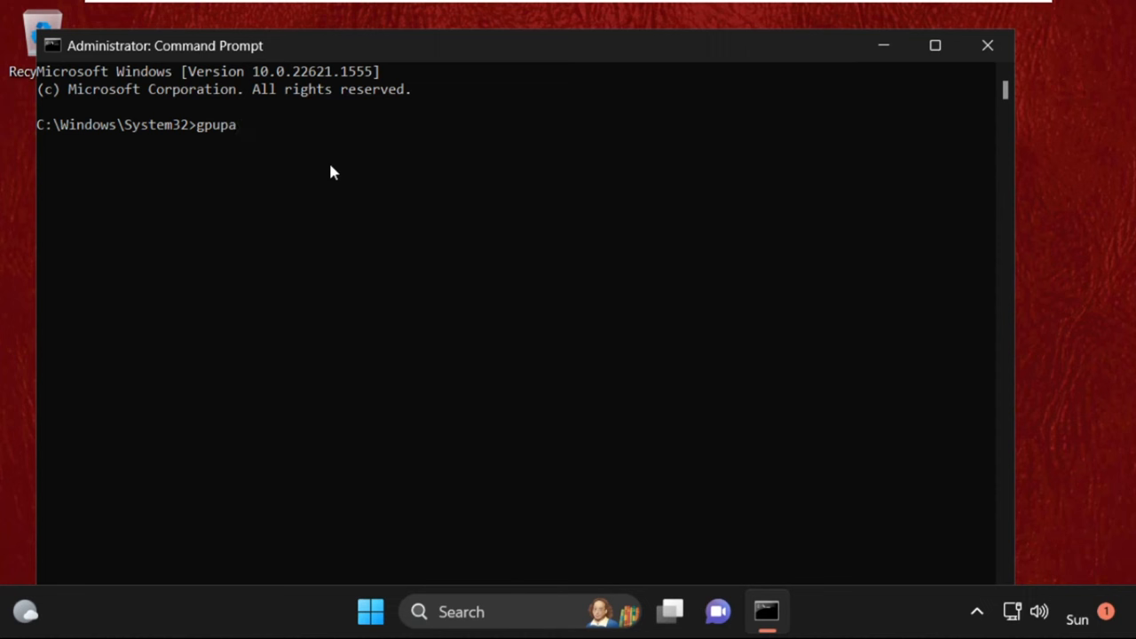
key(Backspace)
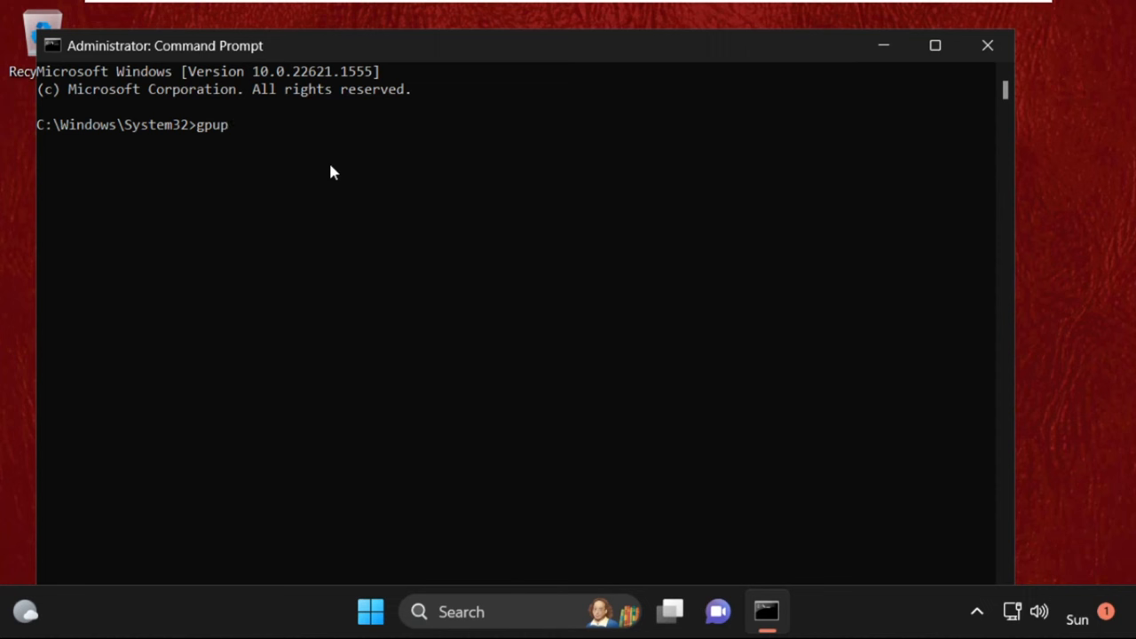
key(Return)
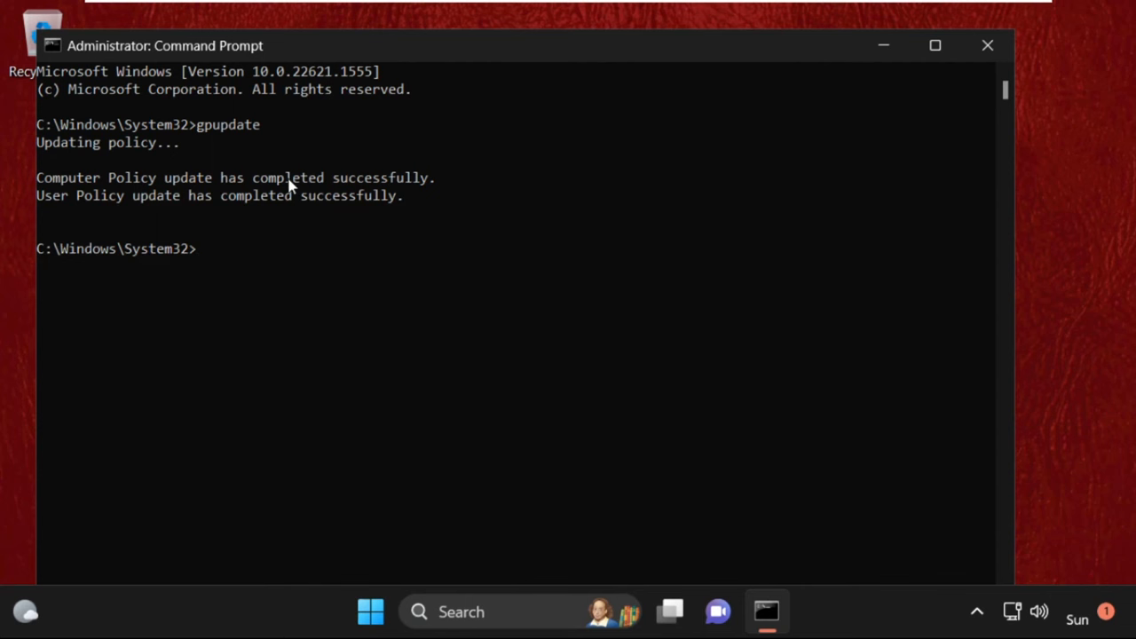
mouse_move(1008, 31)
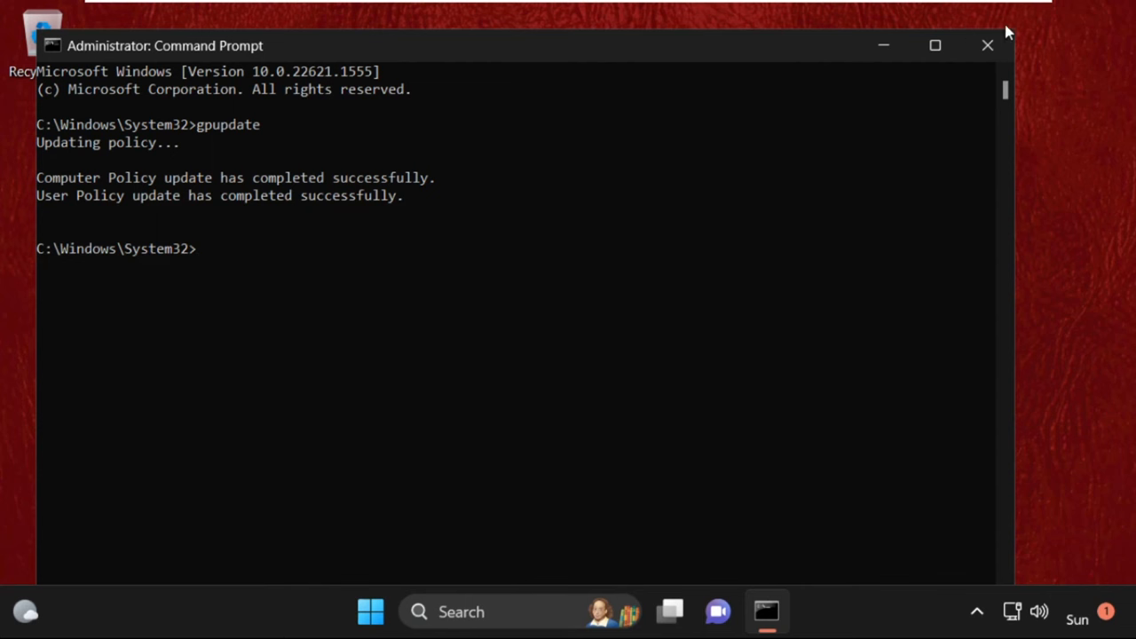
click(987, 46)
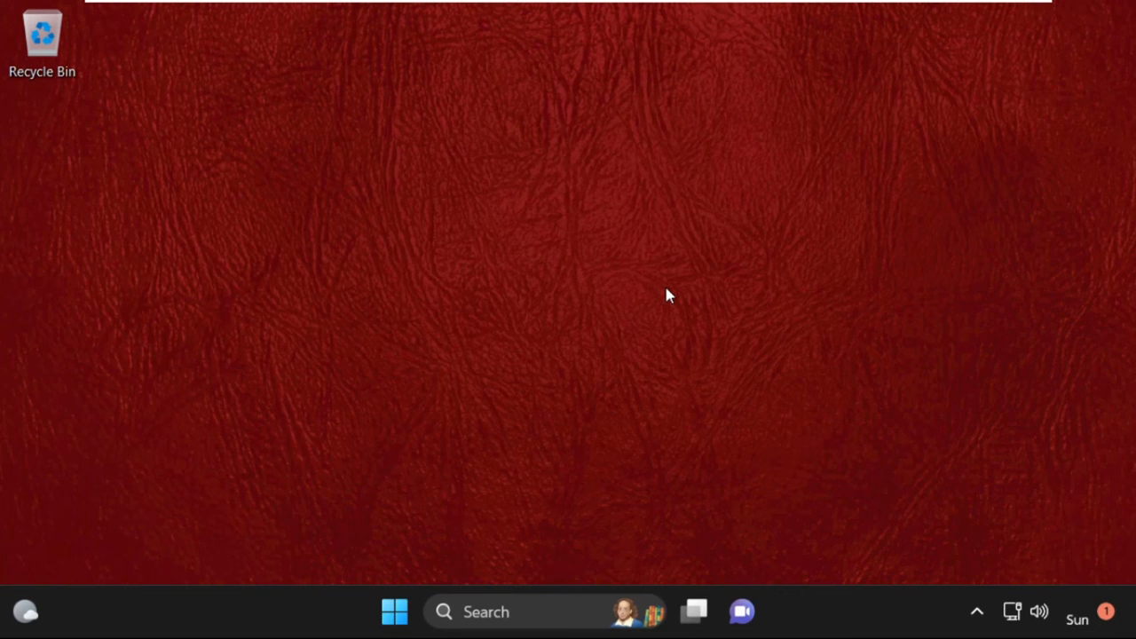